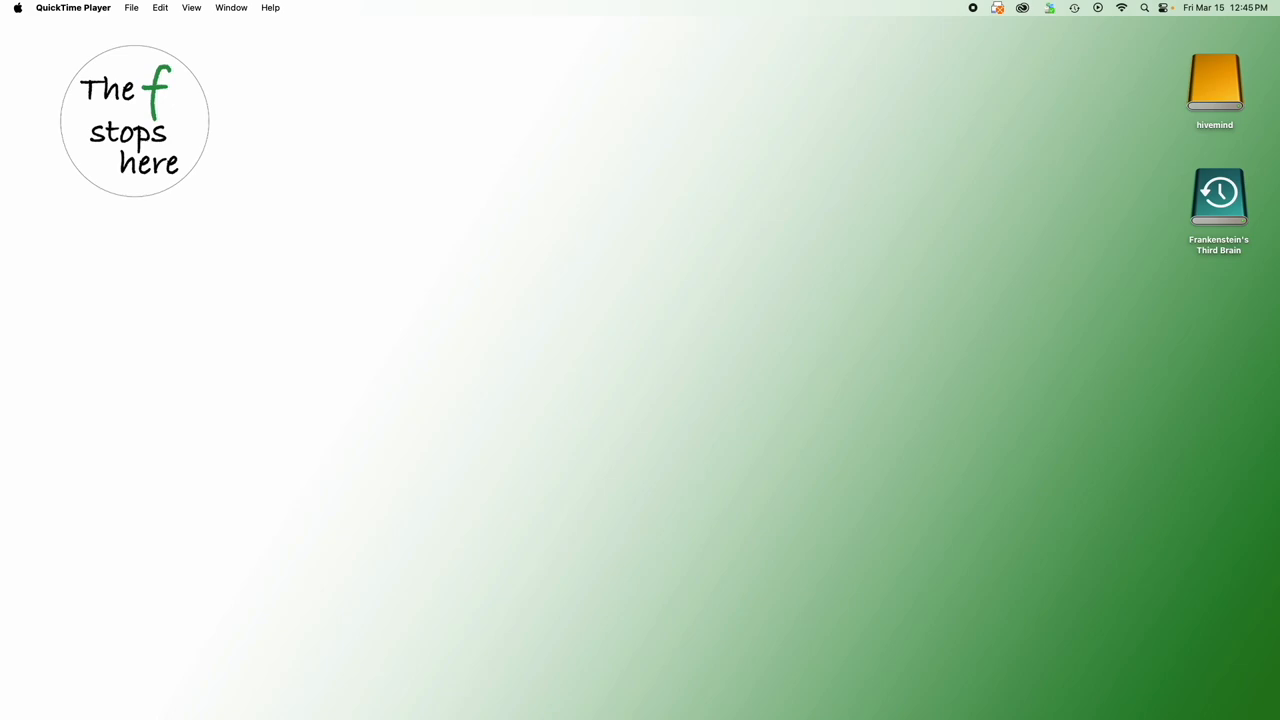
mouse_move(852, 352)
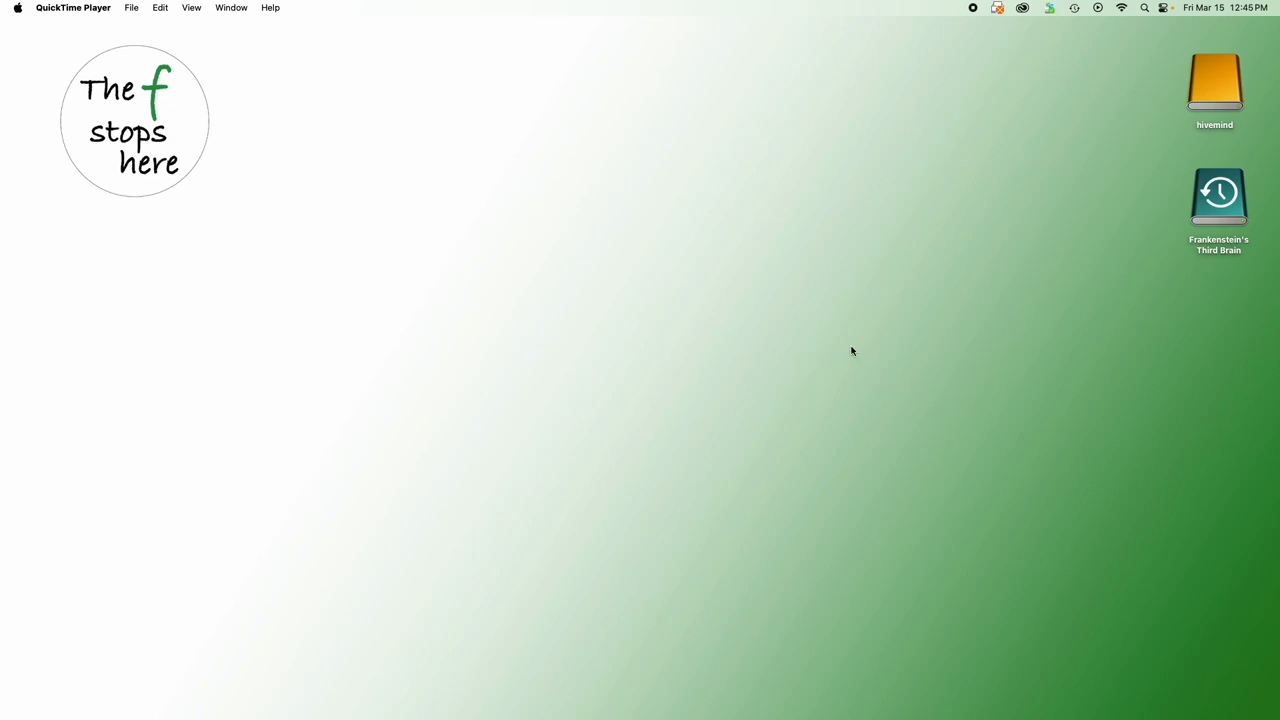
Bring the Capture One session with the backlit canyon photo to the front
click(1218, 196)
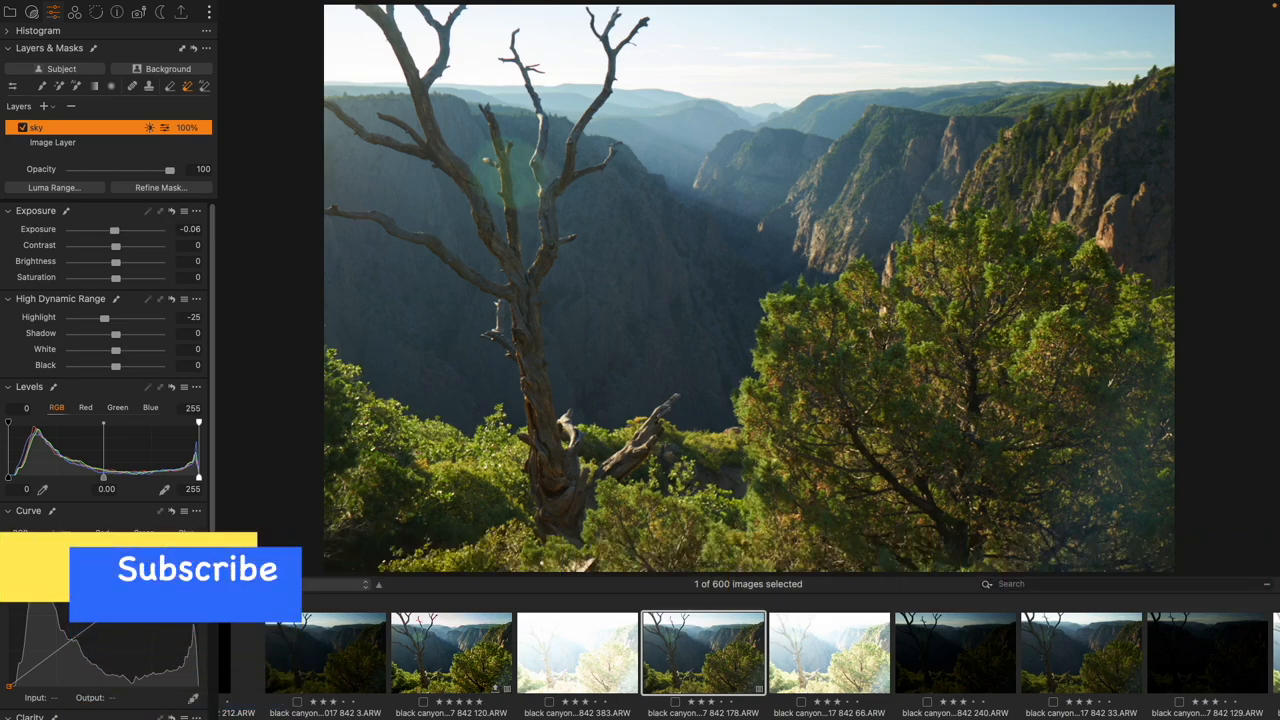
Add a new empty Adjustment Layer 1 above the sky layer in Layers & Masks
click(60, 532)
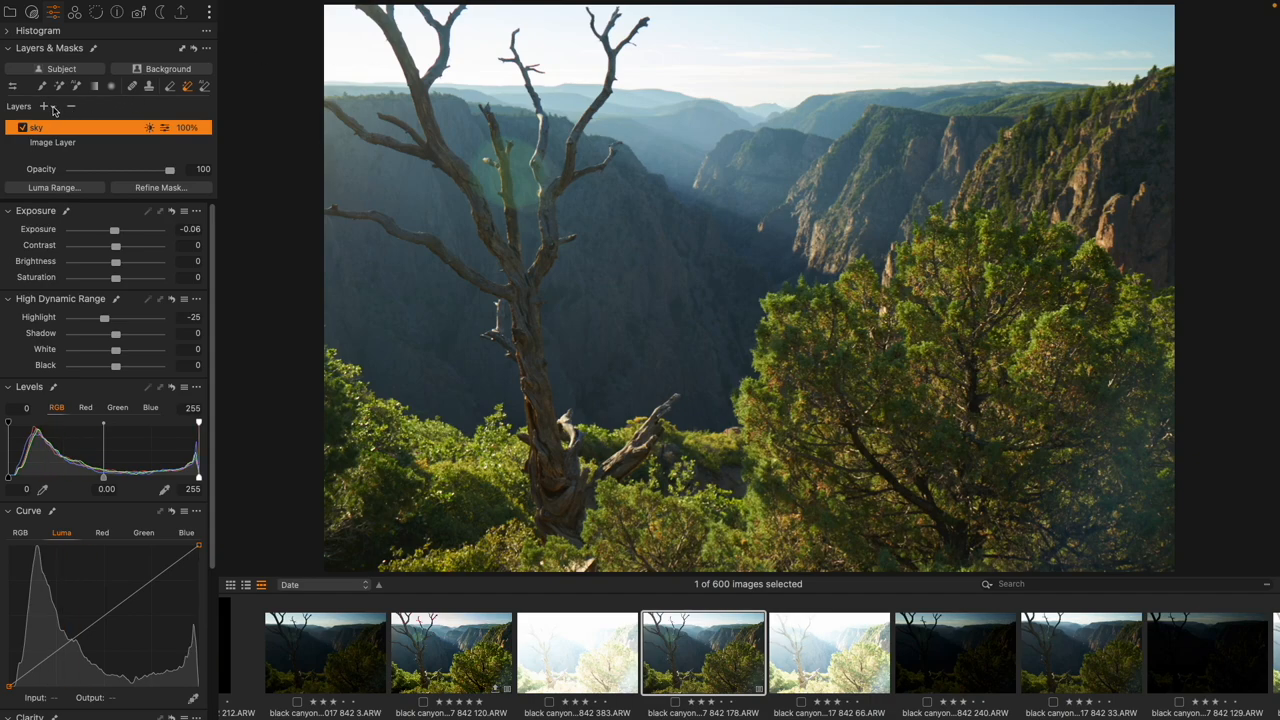
click(44, 108)
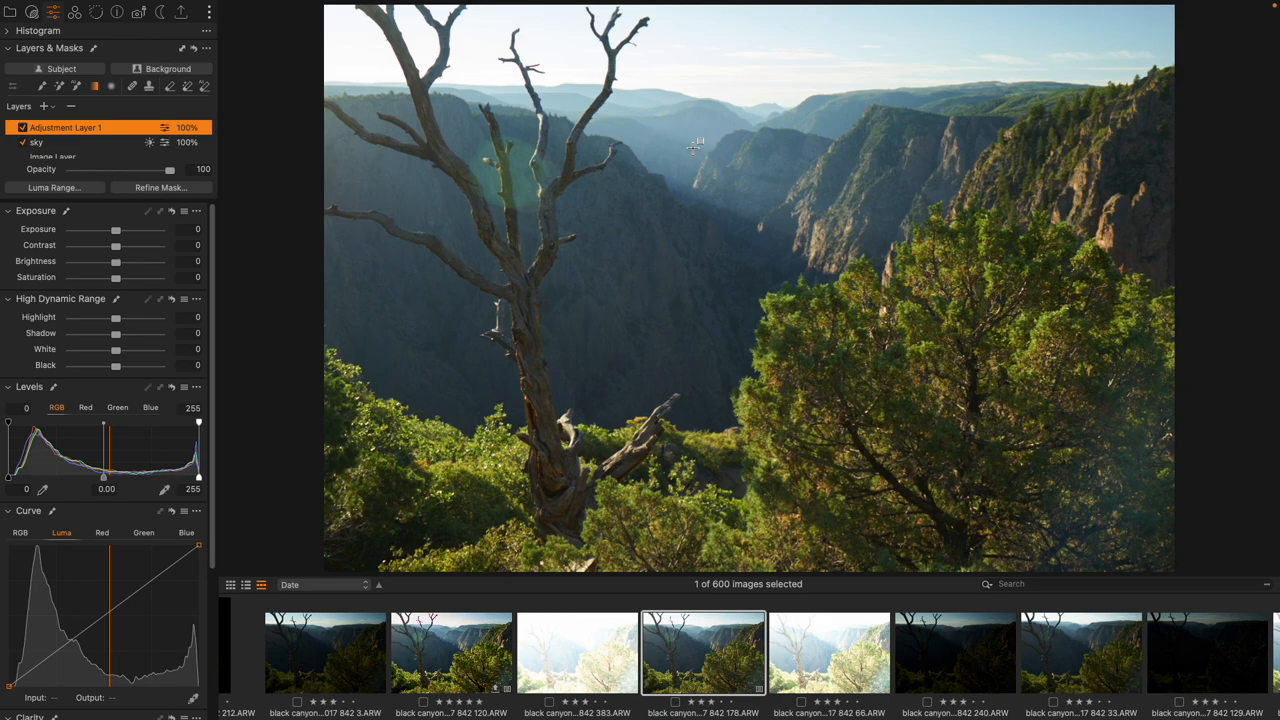
mouse_move(552, 78)
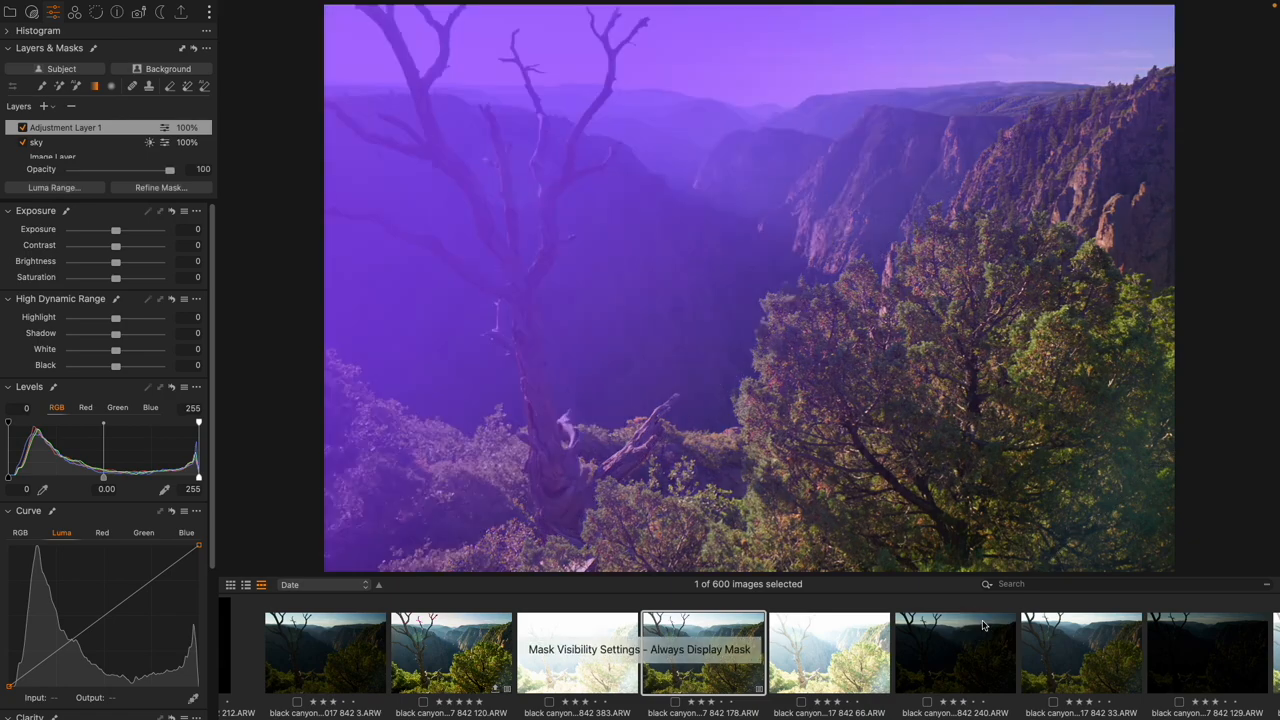
mouse_move(1252, 372)
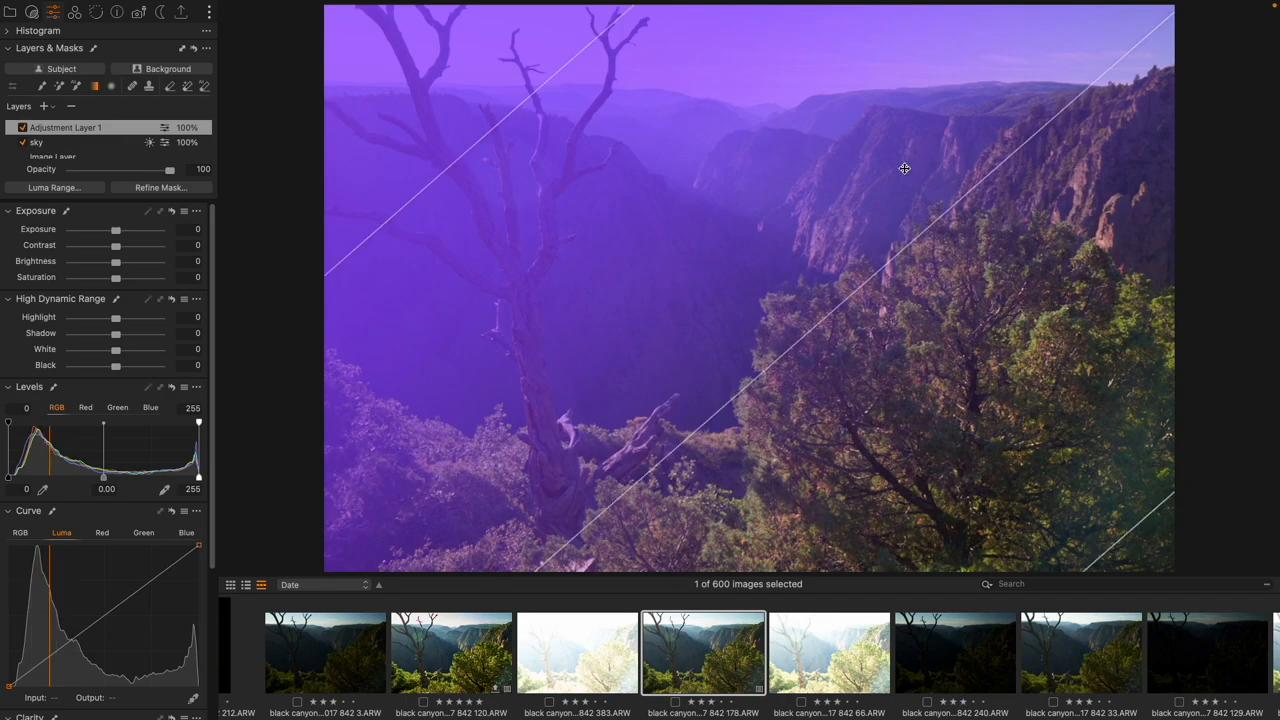
mouse_move(866, 492)
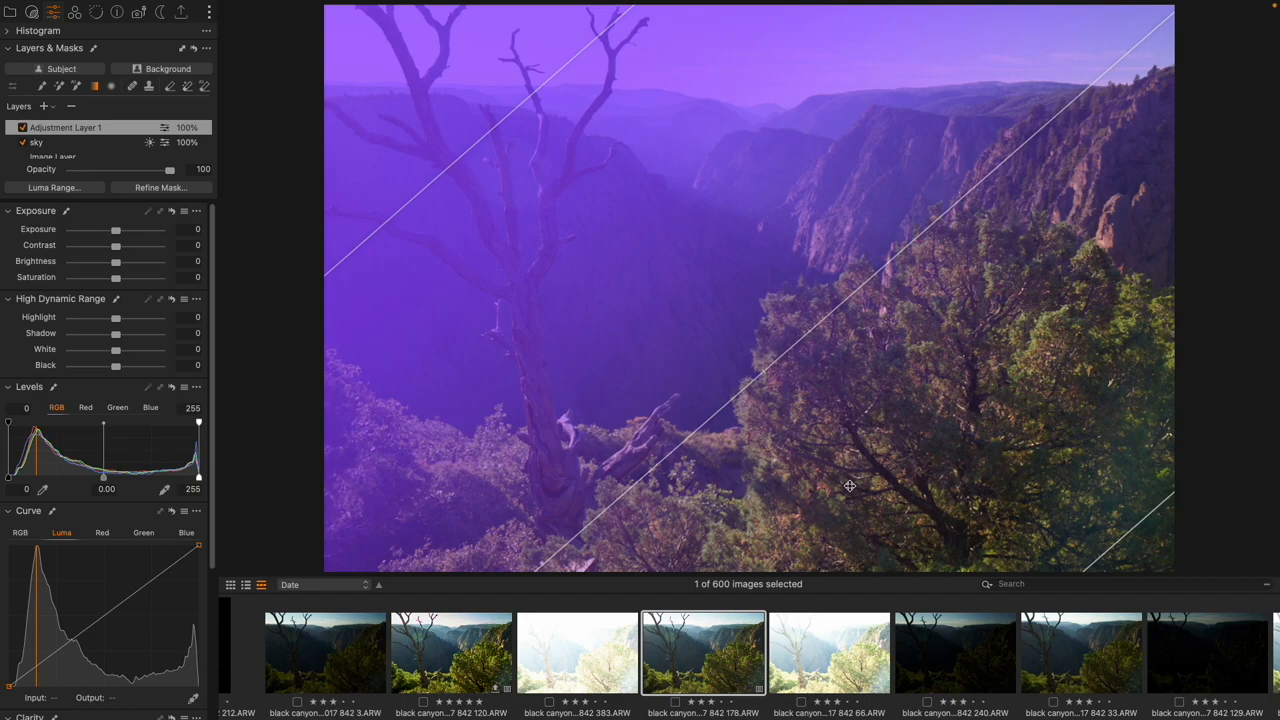
mouse_move(428, 300)
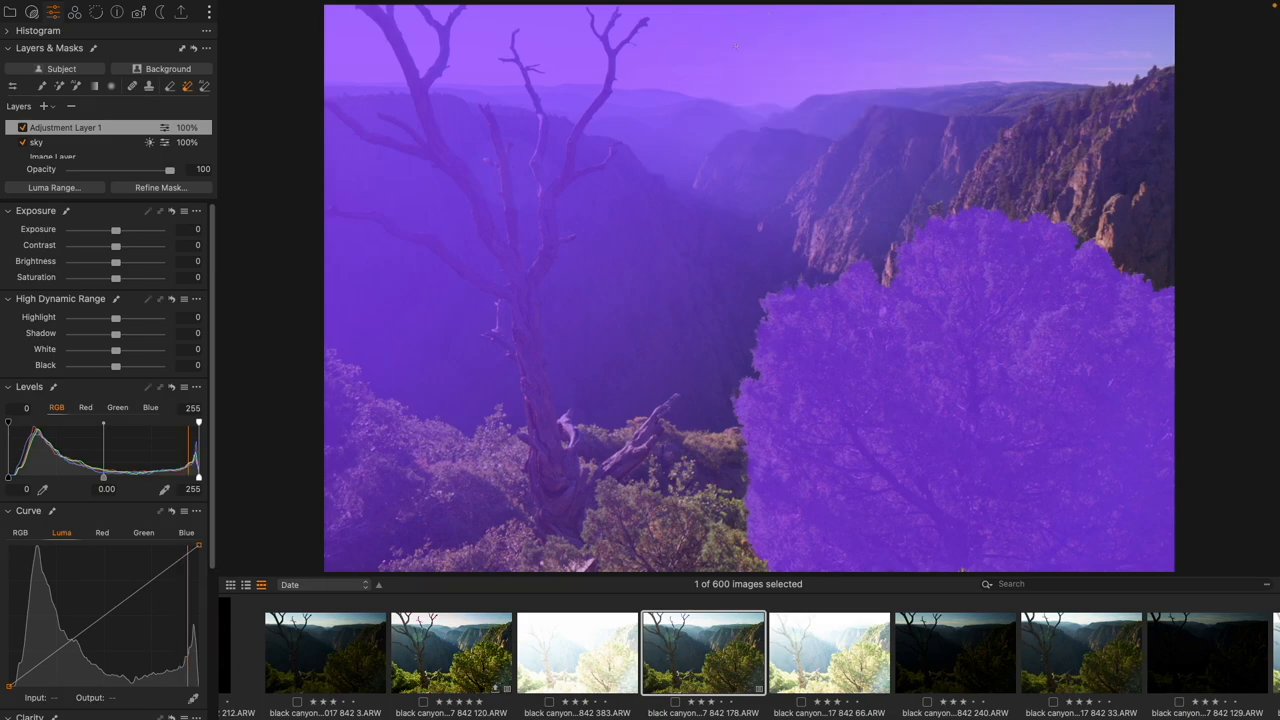
Paint the AI-brush mask over the large tree on the right
drag(730, 40, 1064, 30)
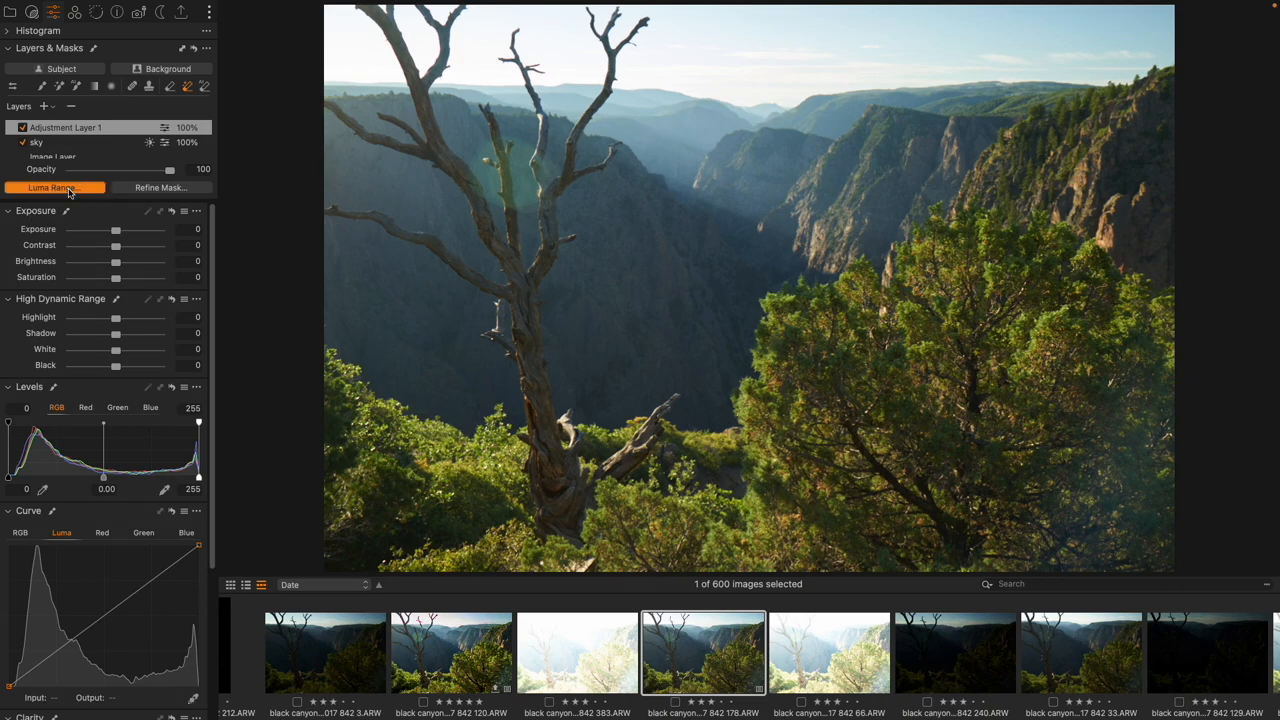
Bring up the Luma Range settings for Adjustment Layer 1 with the mask displayed
click(52, 188)
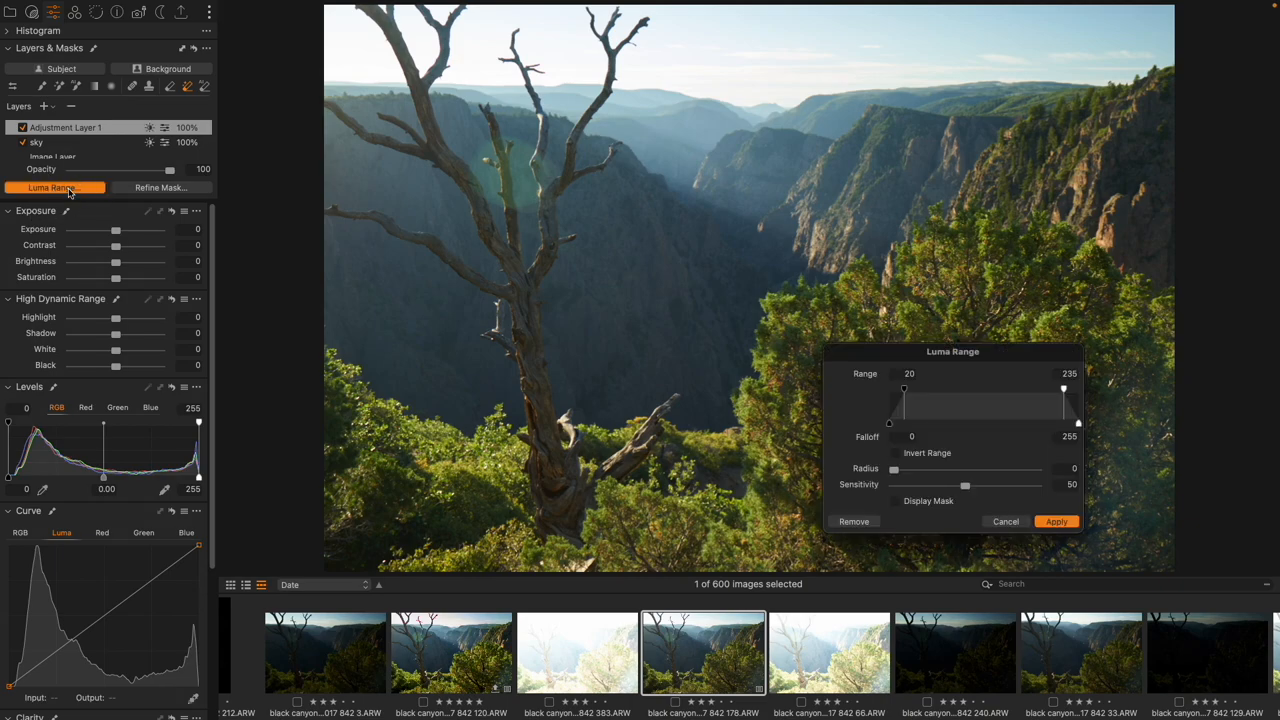
drag(952, 352, 712, 216)
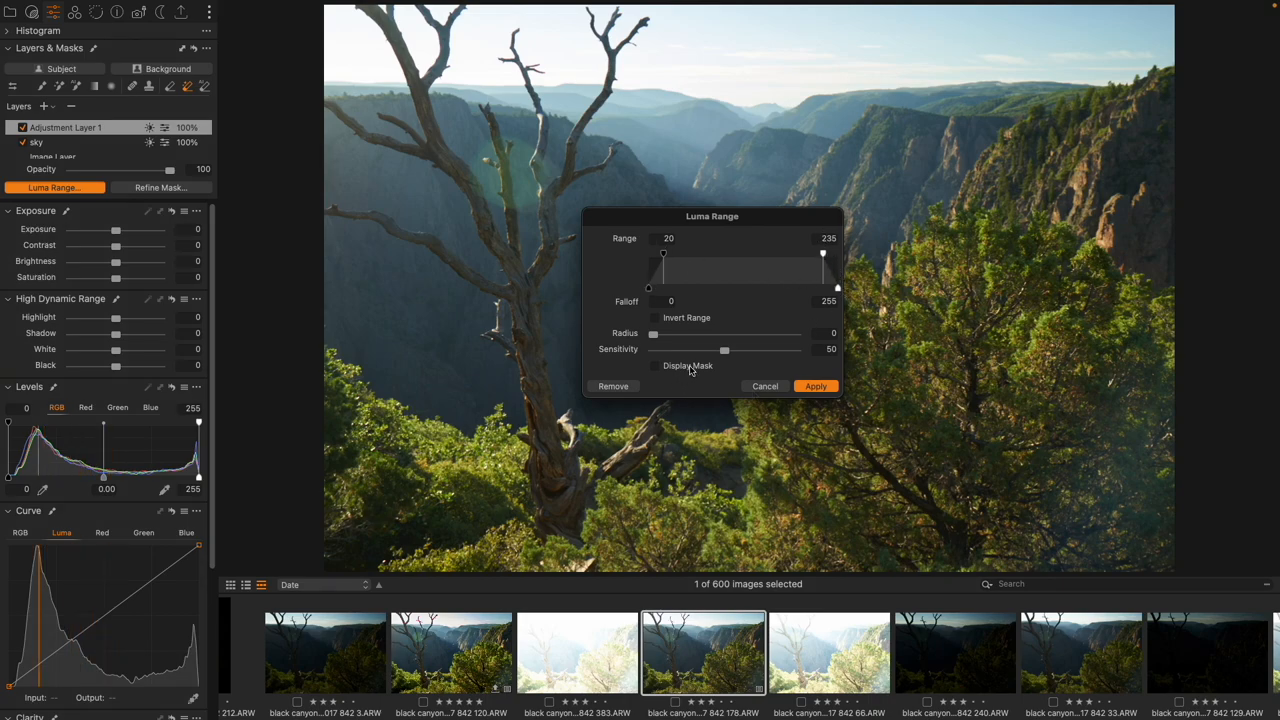
click(656, 364)
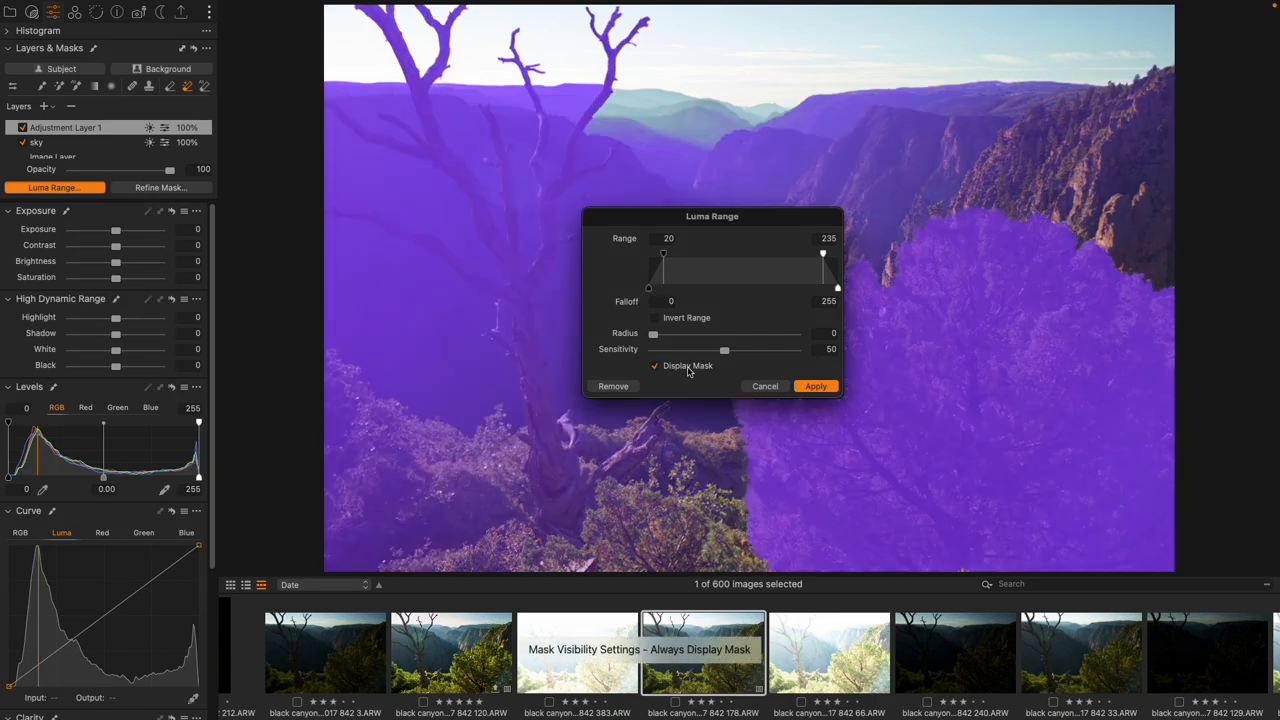
mouse_move(656, 264)
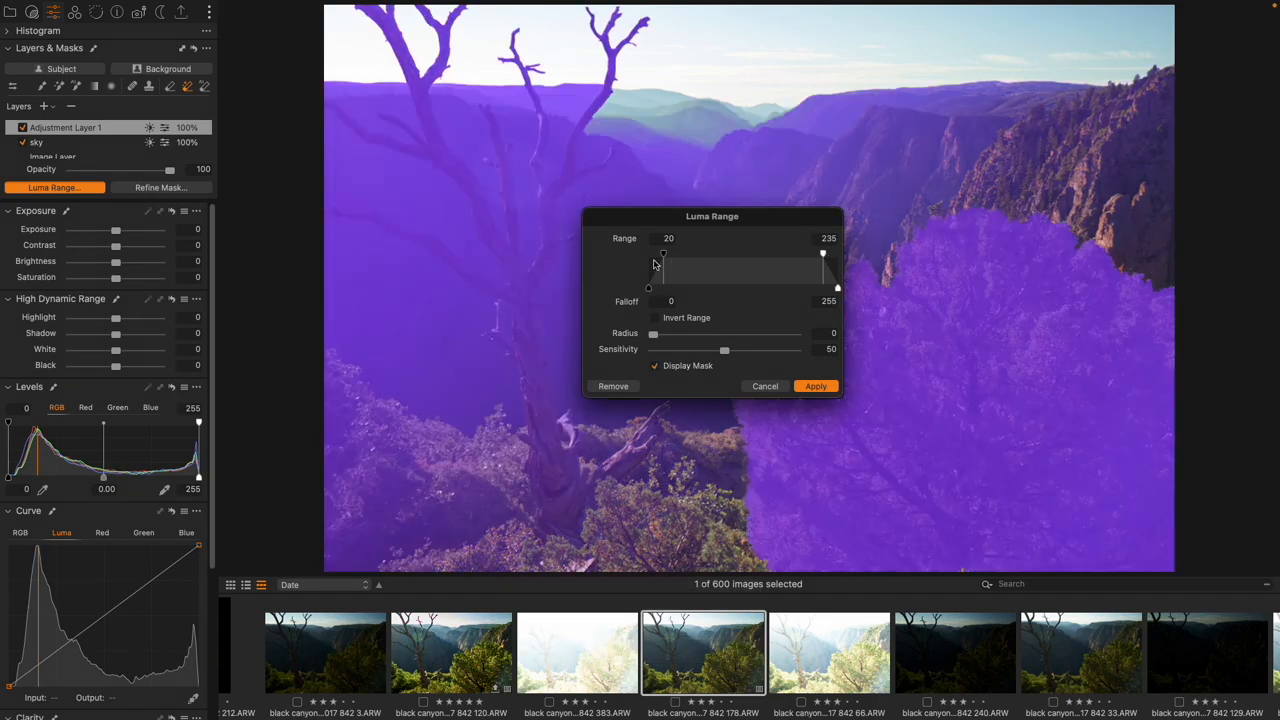
Set the luma range to about 97–255, dropping the shadows, and apply it to the mask
drag(824, 254, 838, 254)
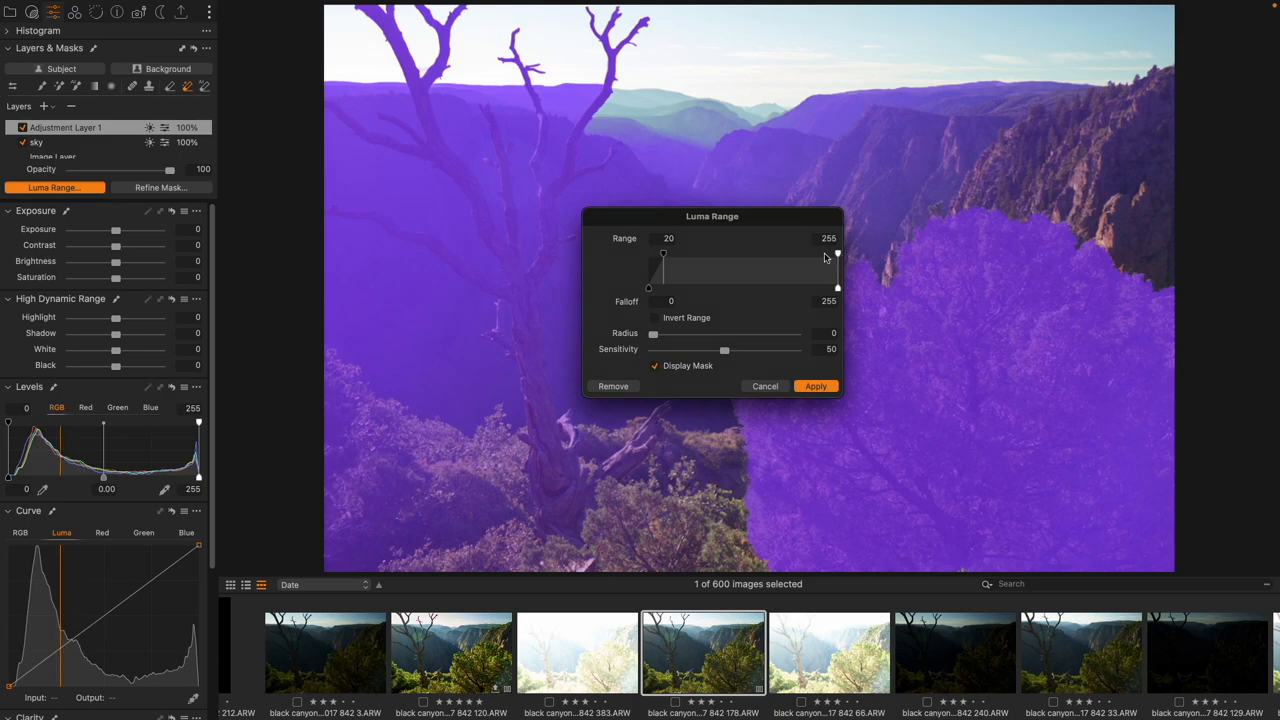
mouse_move(690, 258)
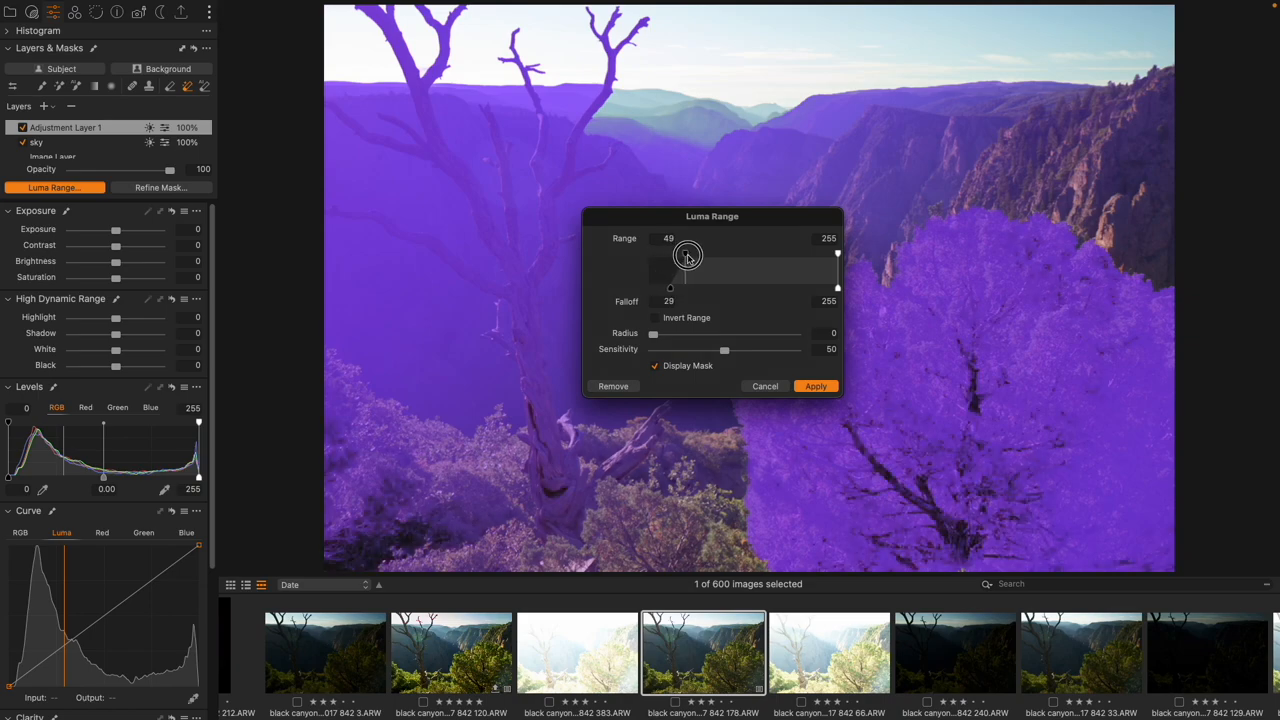
drag(688, 252, 712, 252)
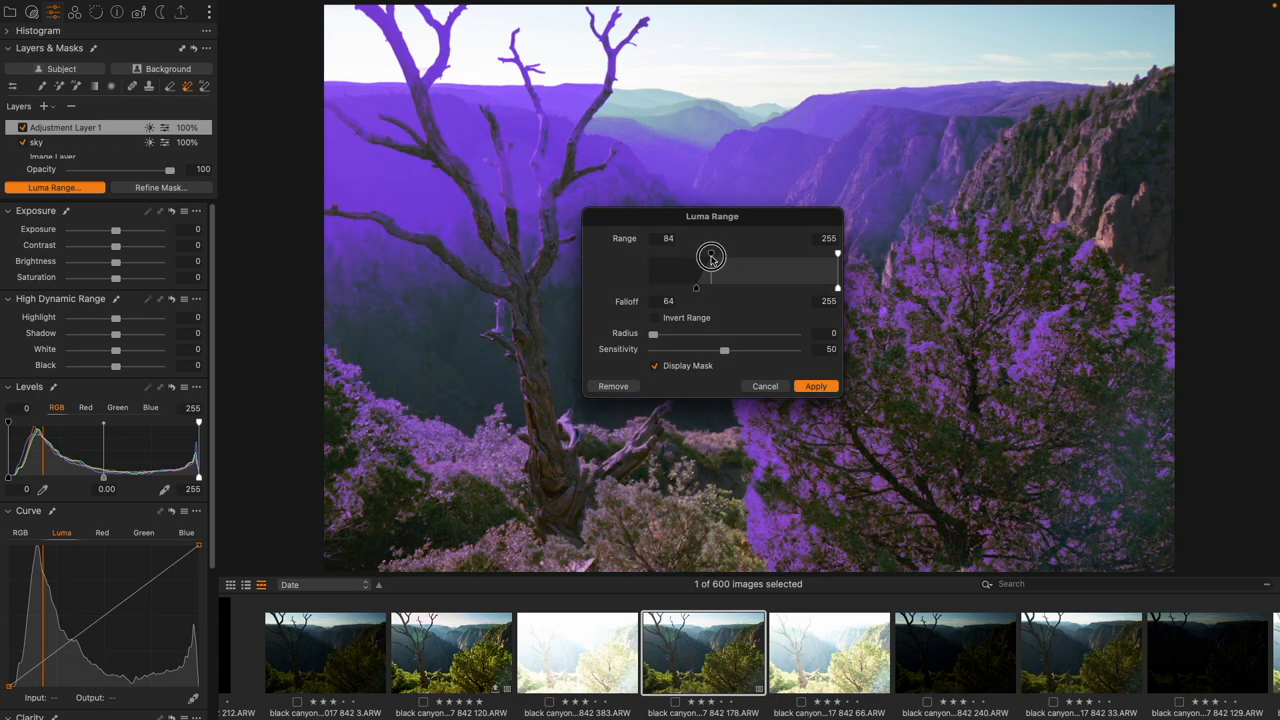
drag(712, 256, 722, 258)
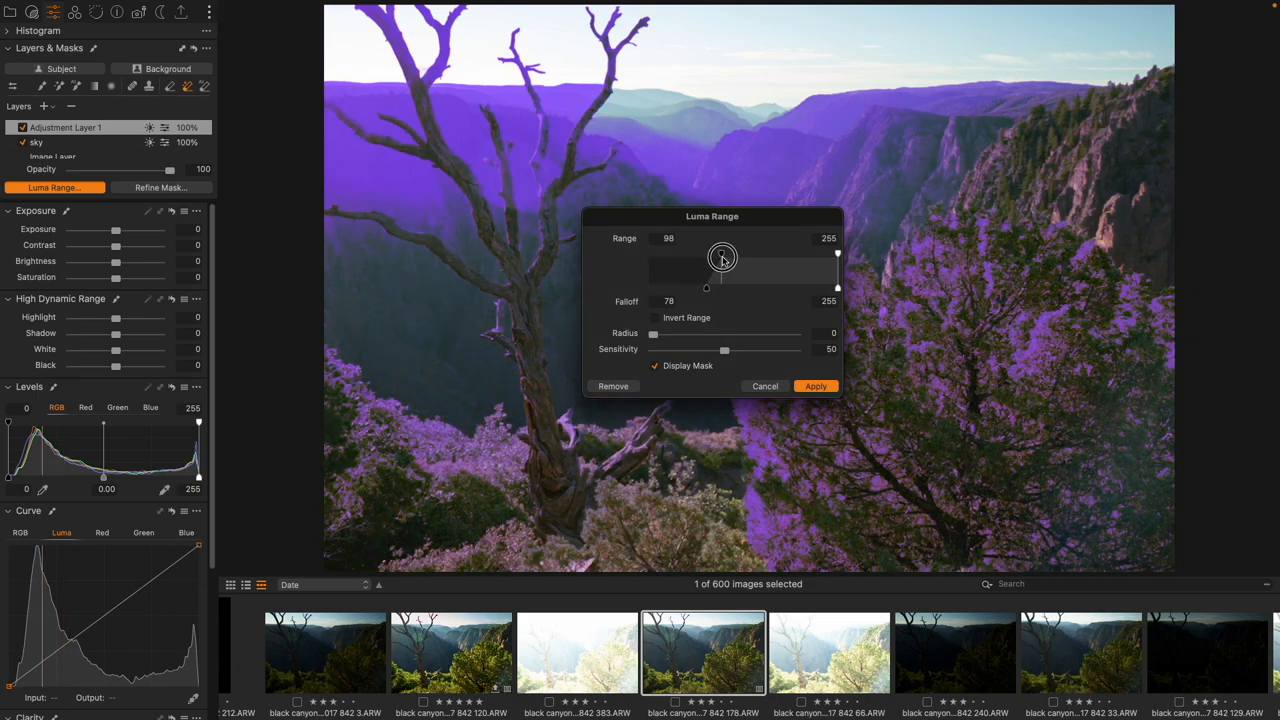
drag(722, 256, 720, 256)
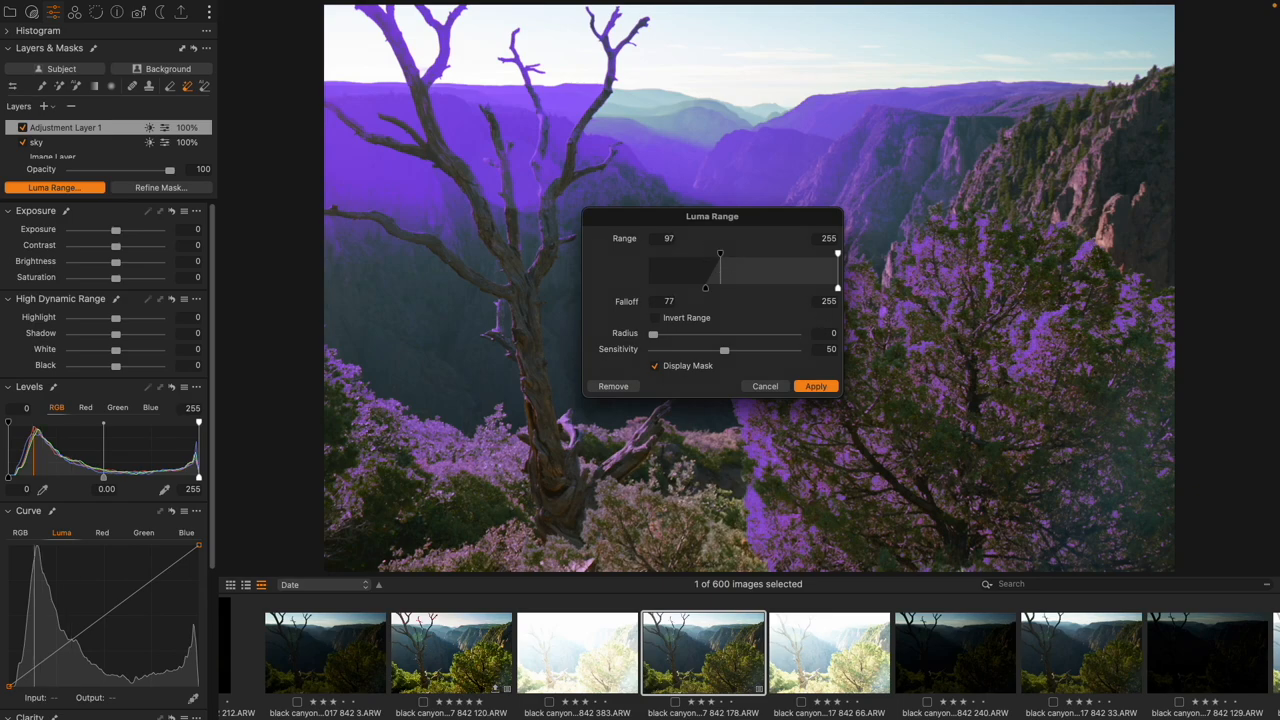
mouse_move(816, 386)
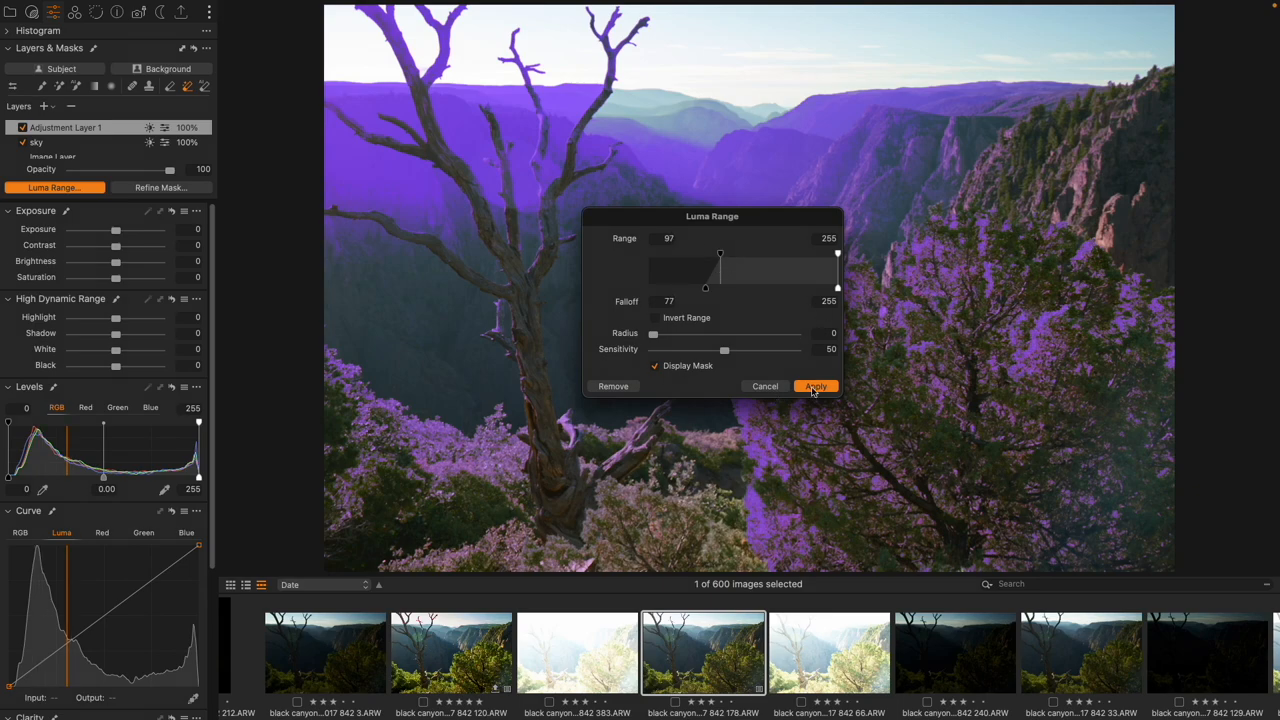
click(816, 386)
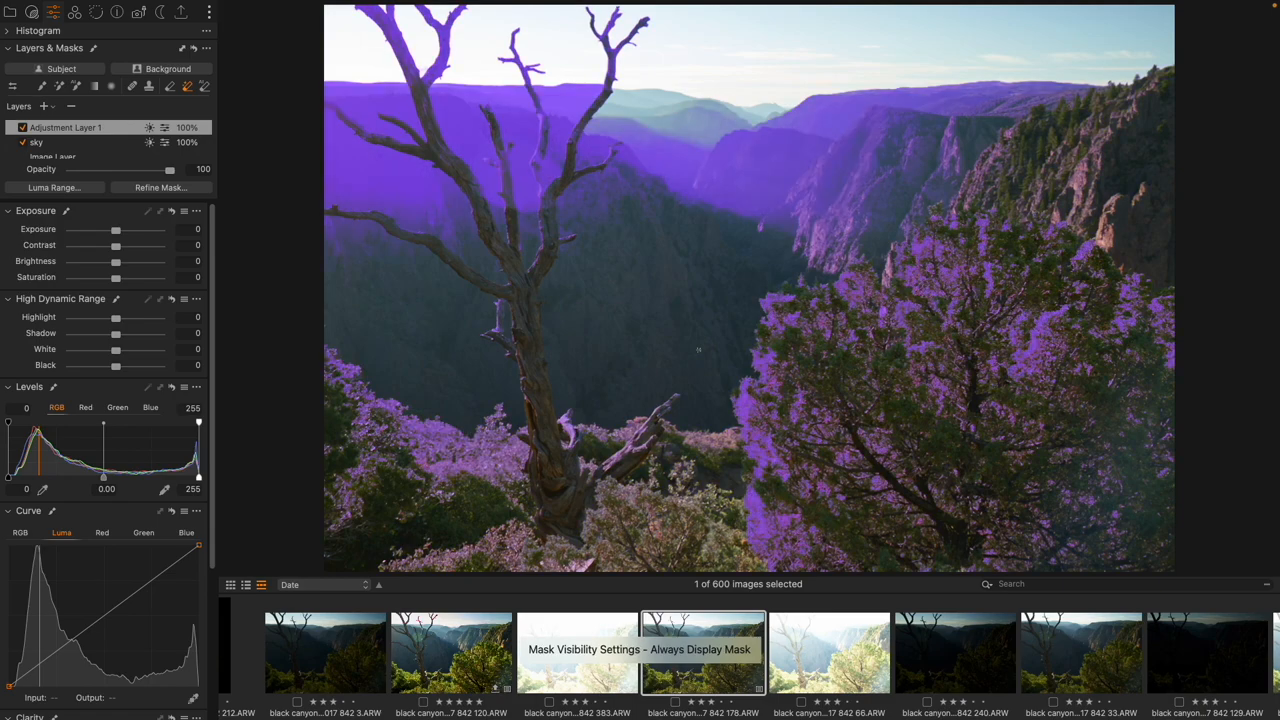
mouse_move(608, 384)
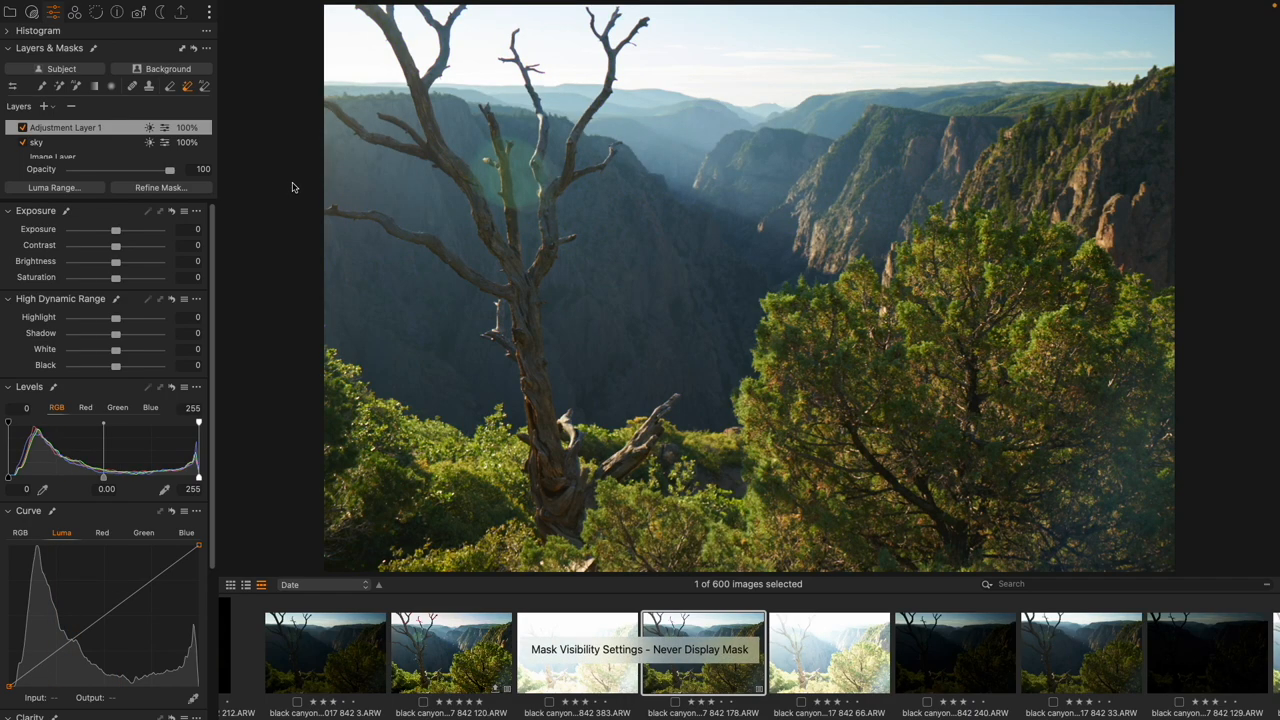
Leave Exposure at 0 and raise Adjustment Layer 1's Brightness to 15
drag(116, 230, 120, 230)
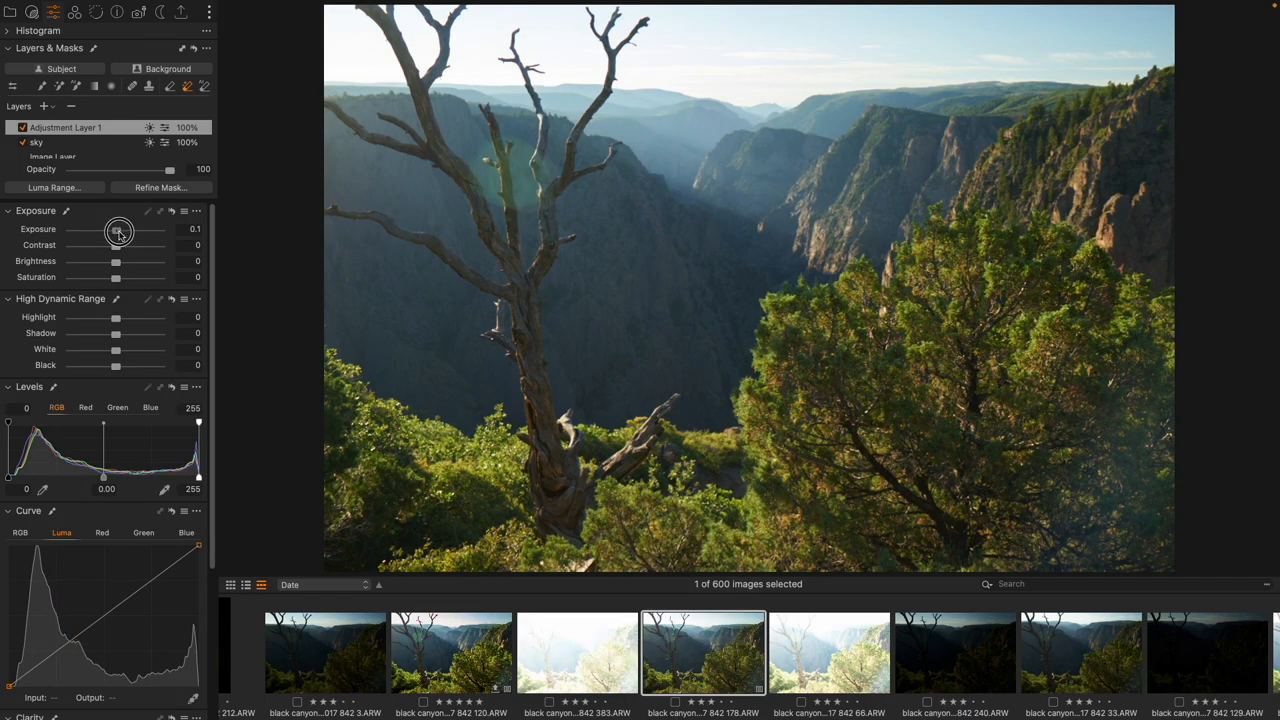
drag(100, 232, 120, 232)
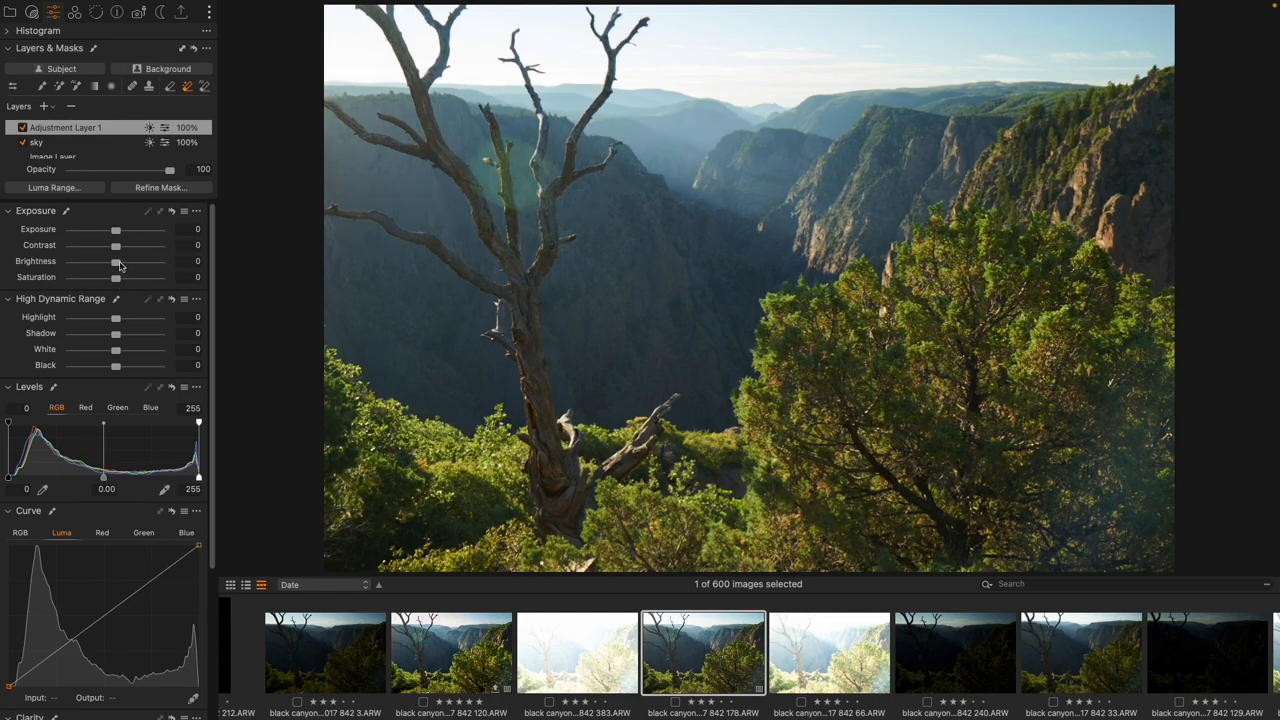
drag(112, 260, 128, 260)
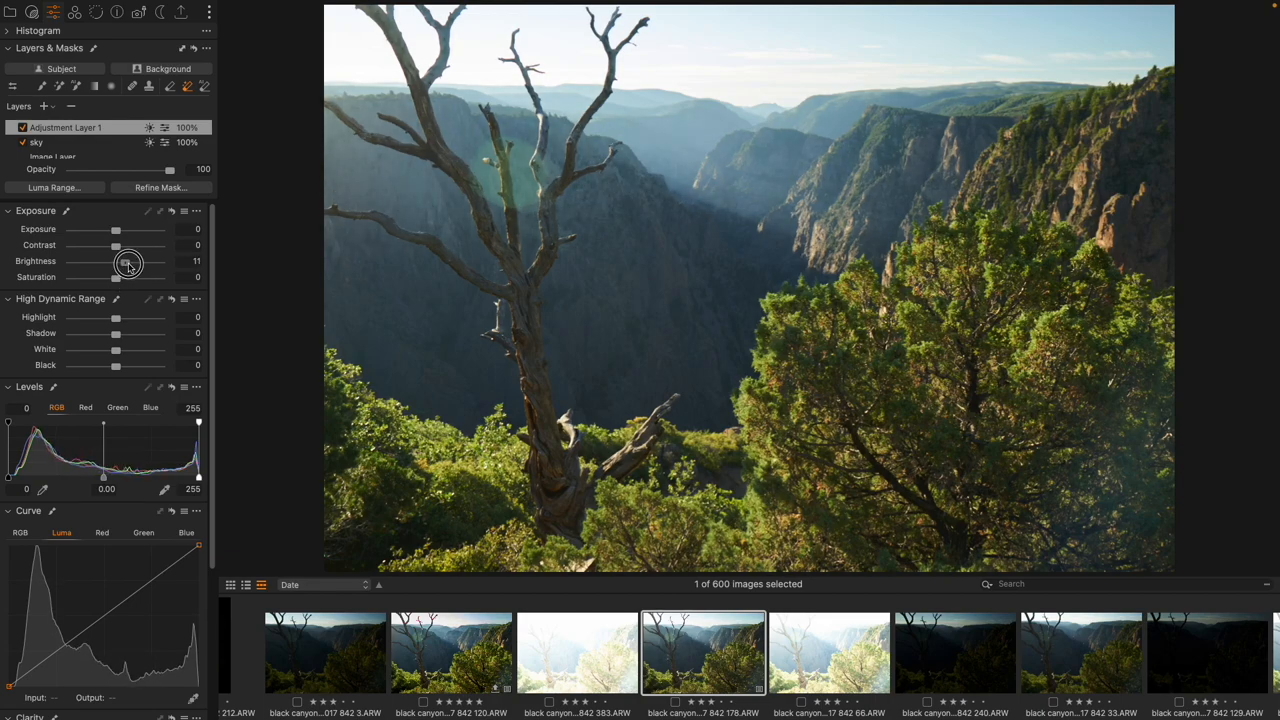
drag(116, 260, 130, 260)
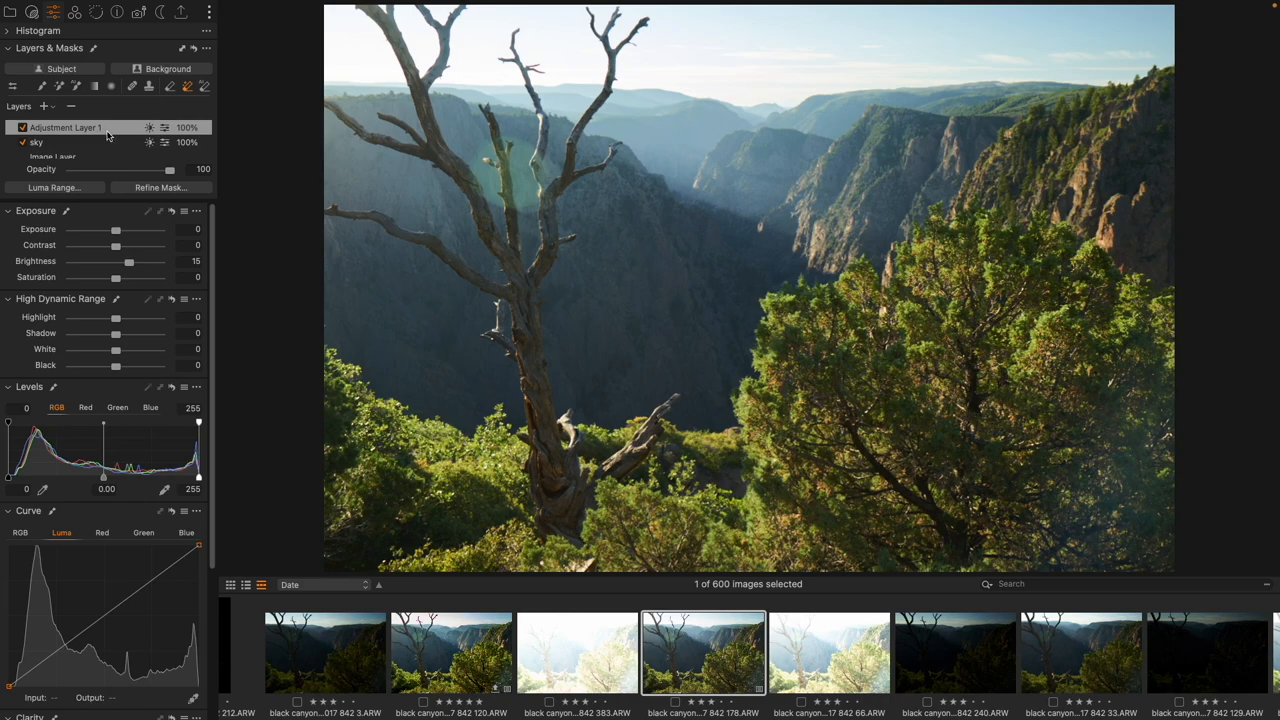
Add a modest Dehaze amount to the base Image Layer
click(52, 144)
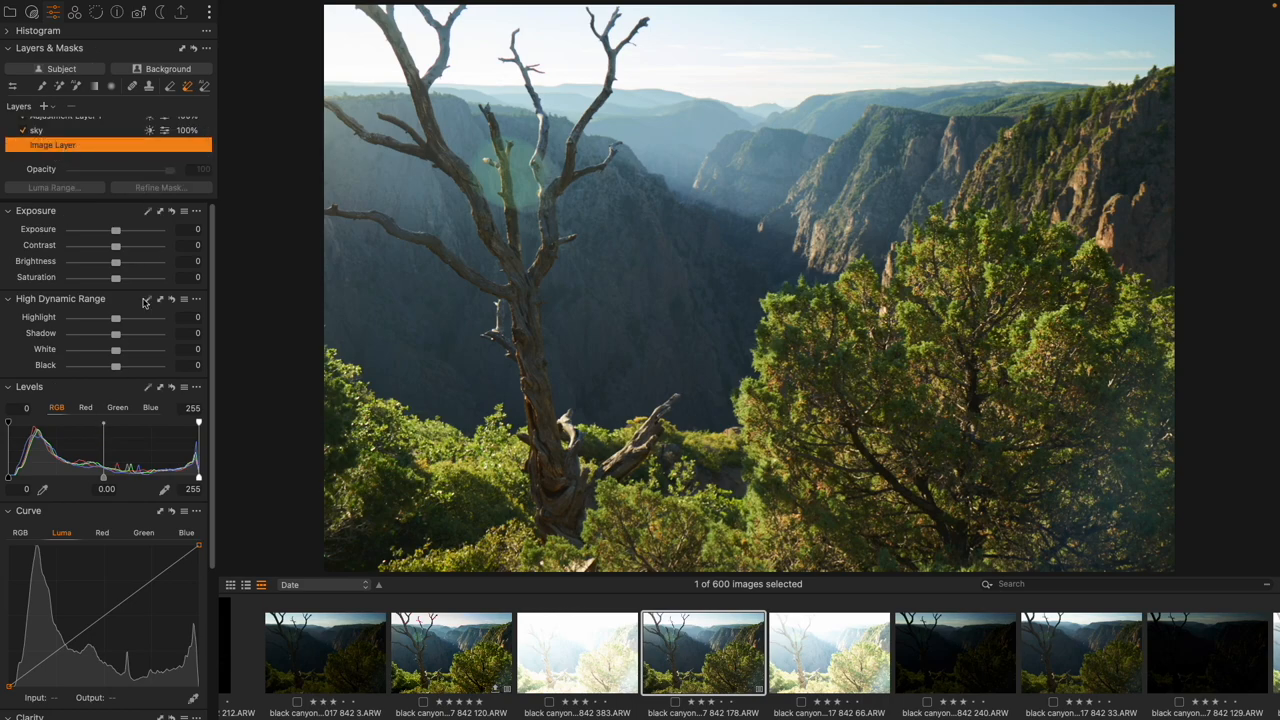
scroll(down, 3)
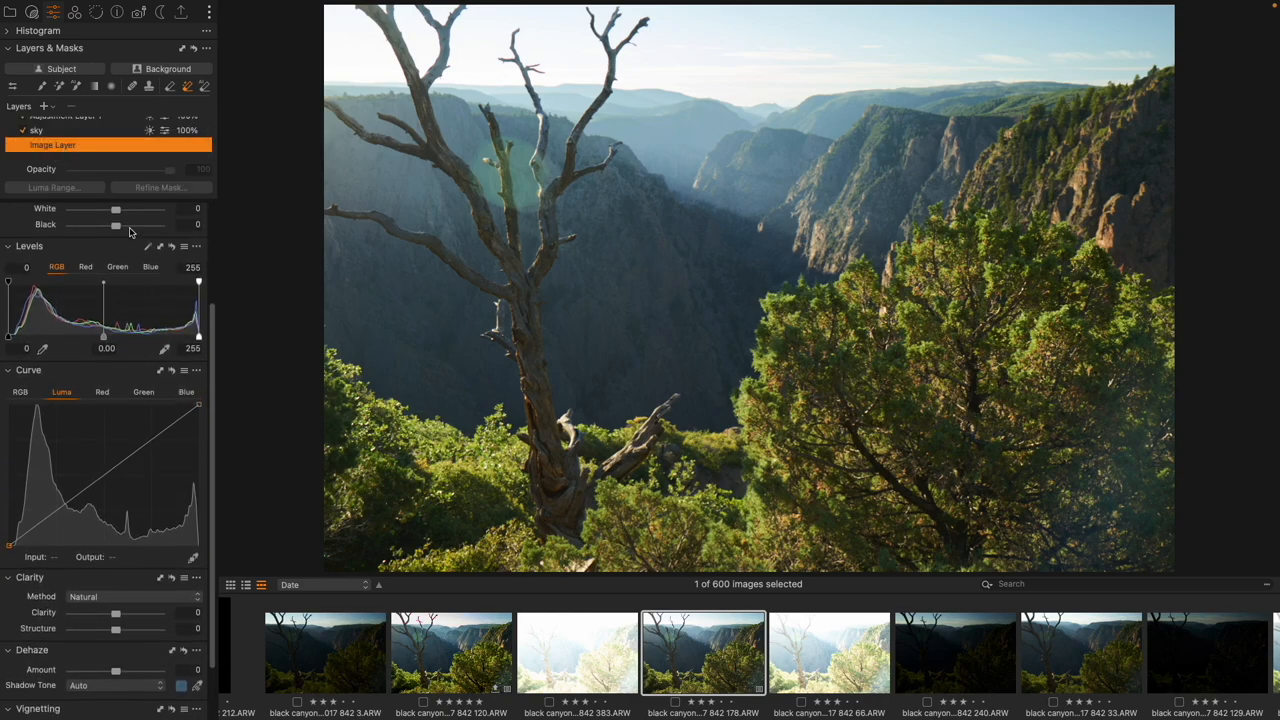
drag(116, 228, 110, 228)
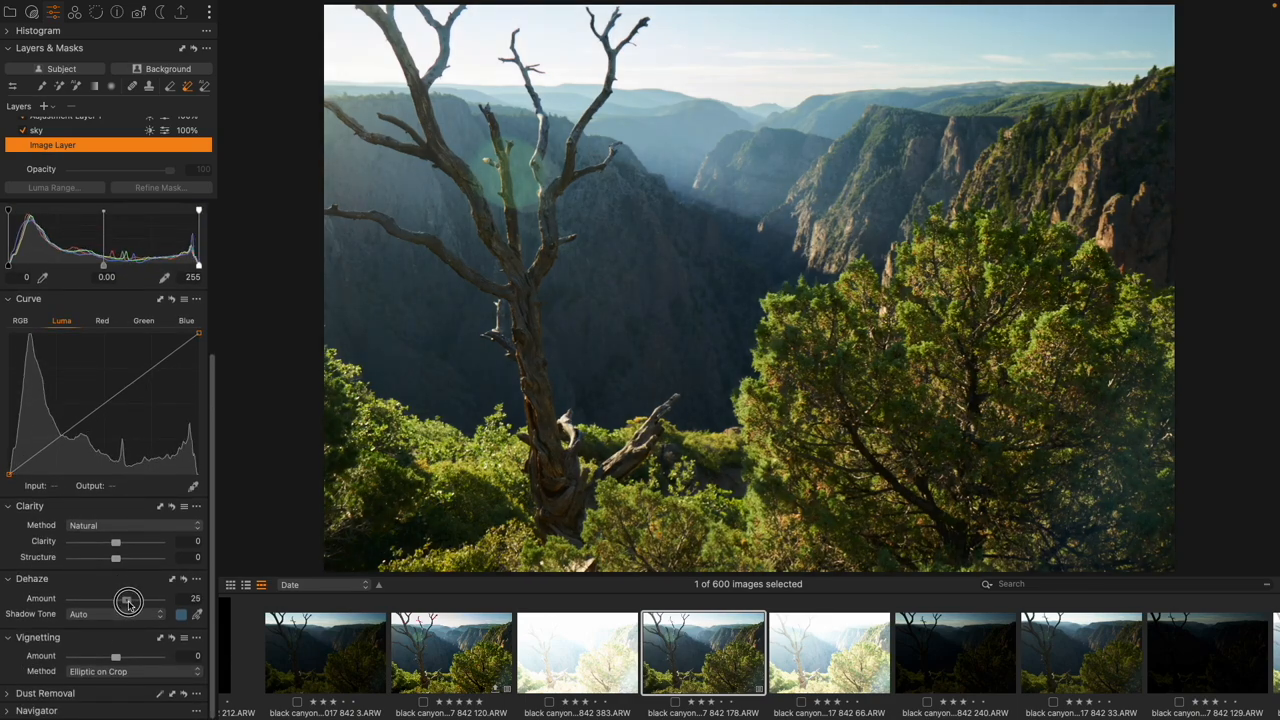
drag(128, 600, 124, 600)
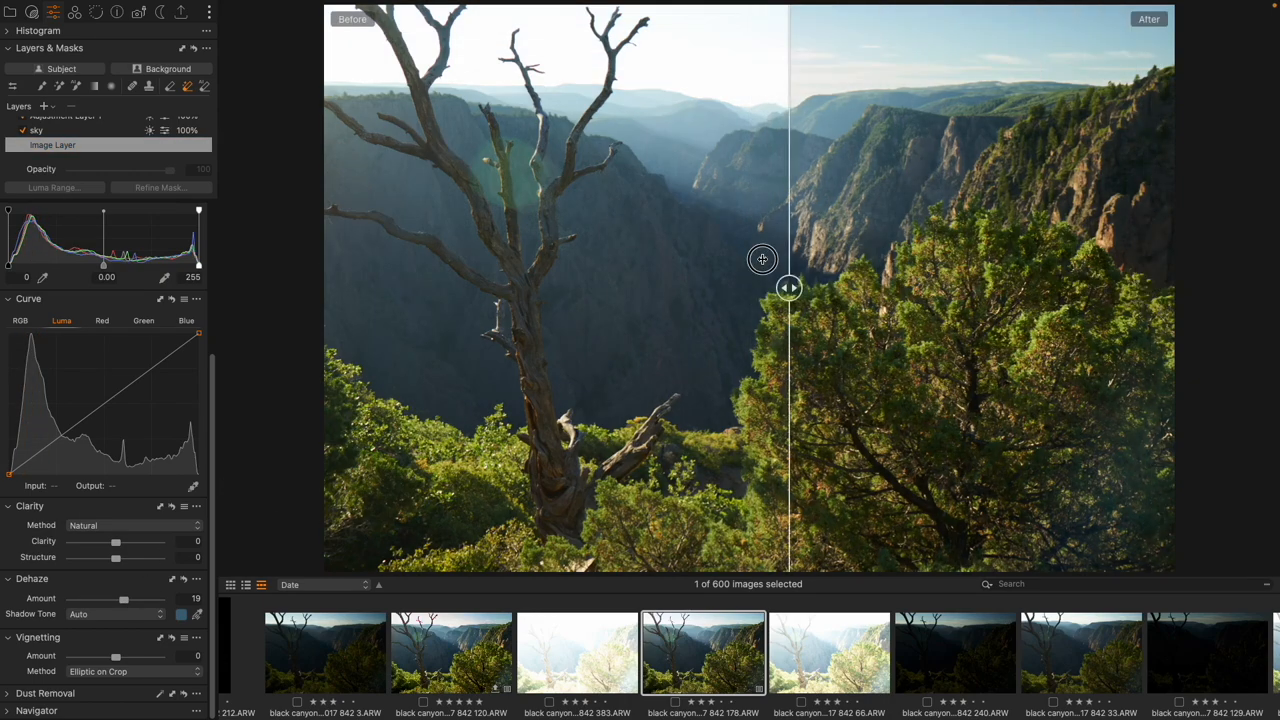
Drag the before/after divider to compare the original and edited canyon photo
drag(788, 288, 412, 288)
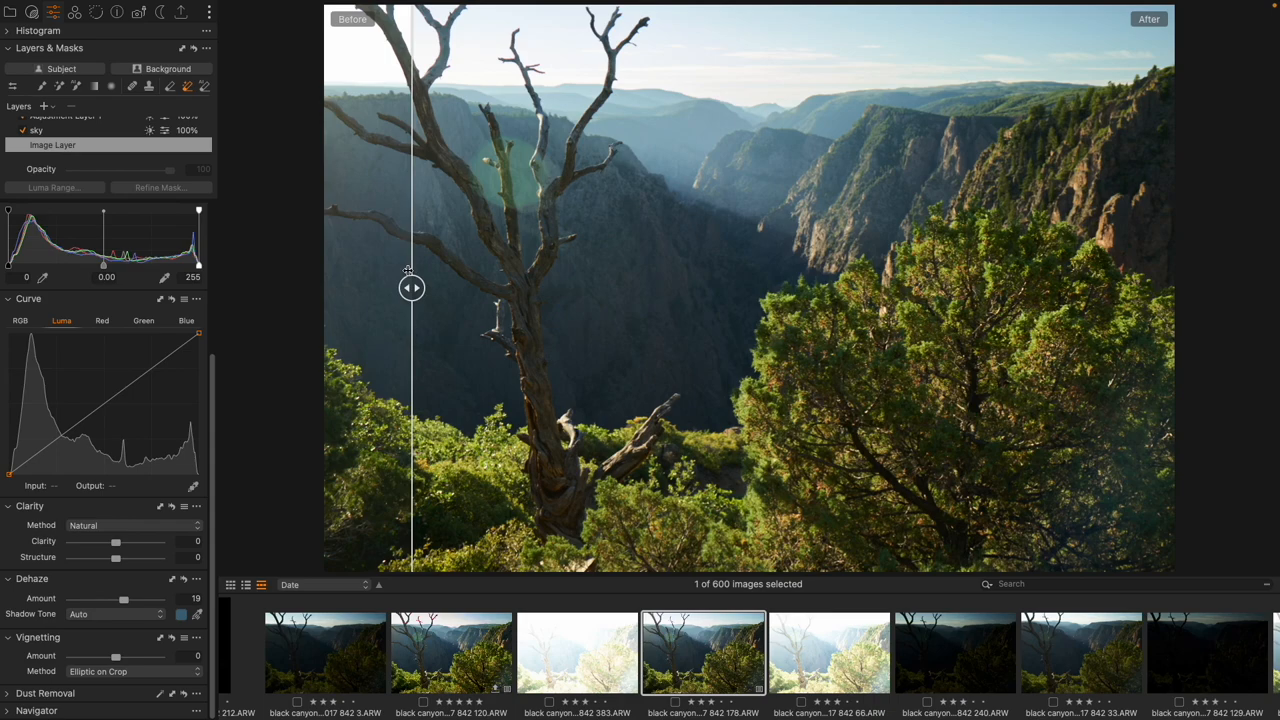